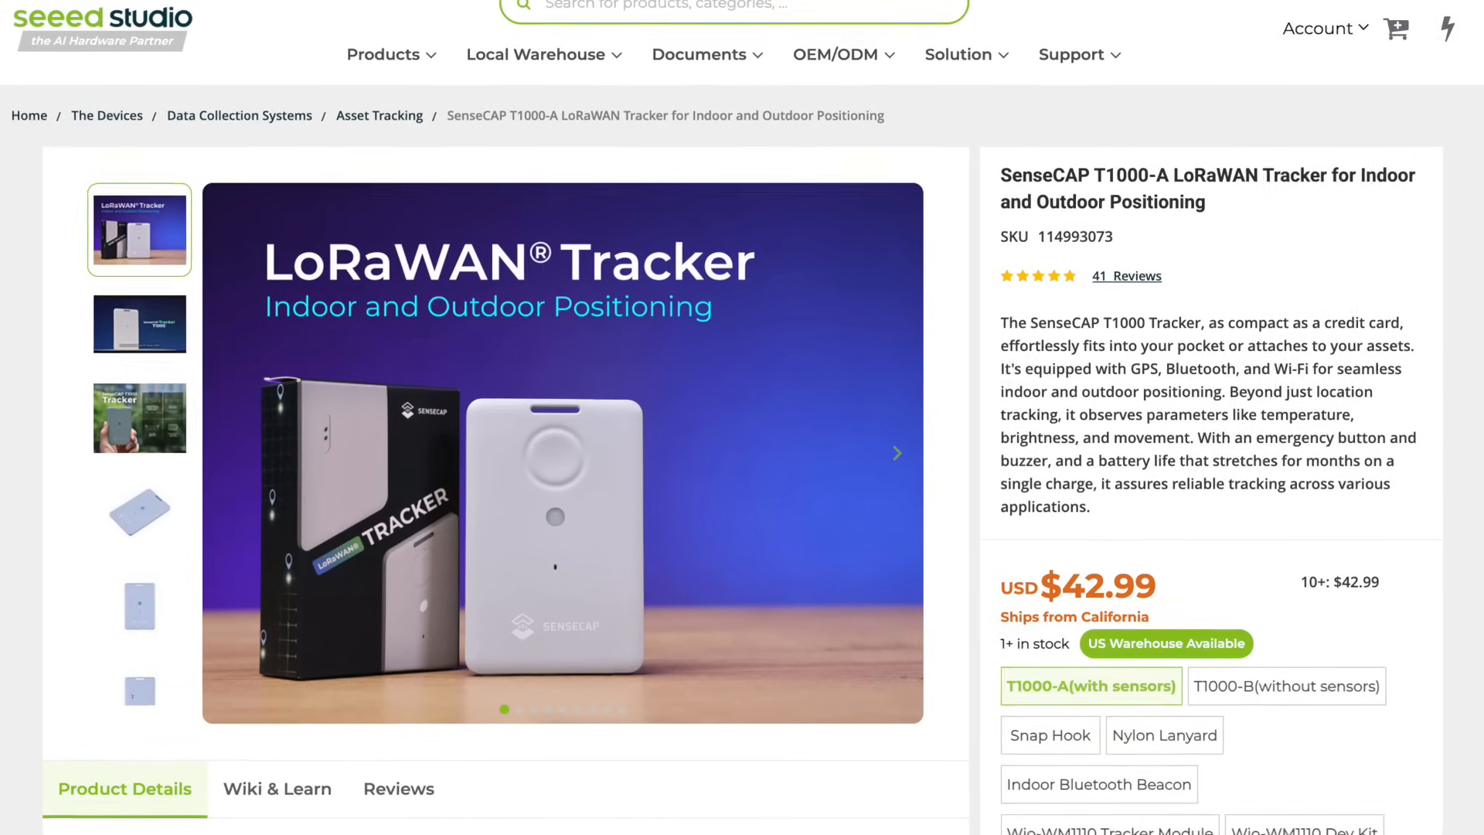
- Scroll through the #general flyover messages and screenshots, then move on to the next view
scroll("down", 3)
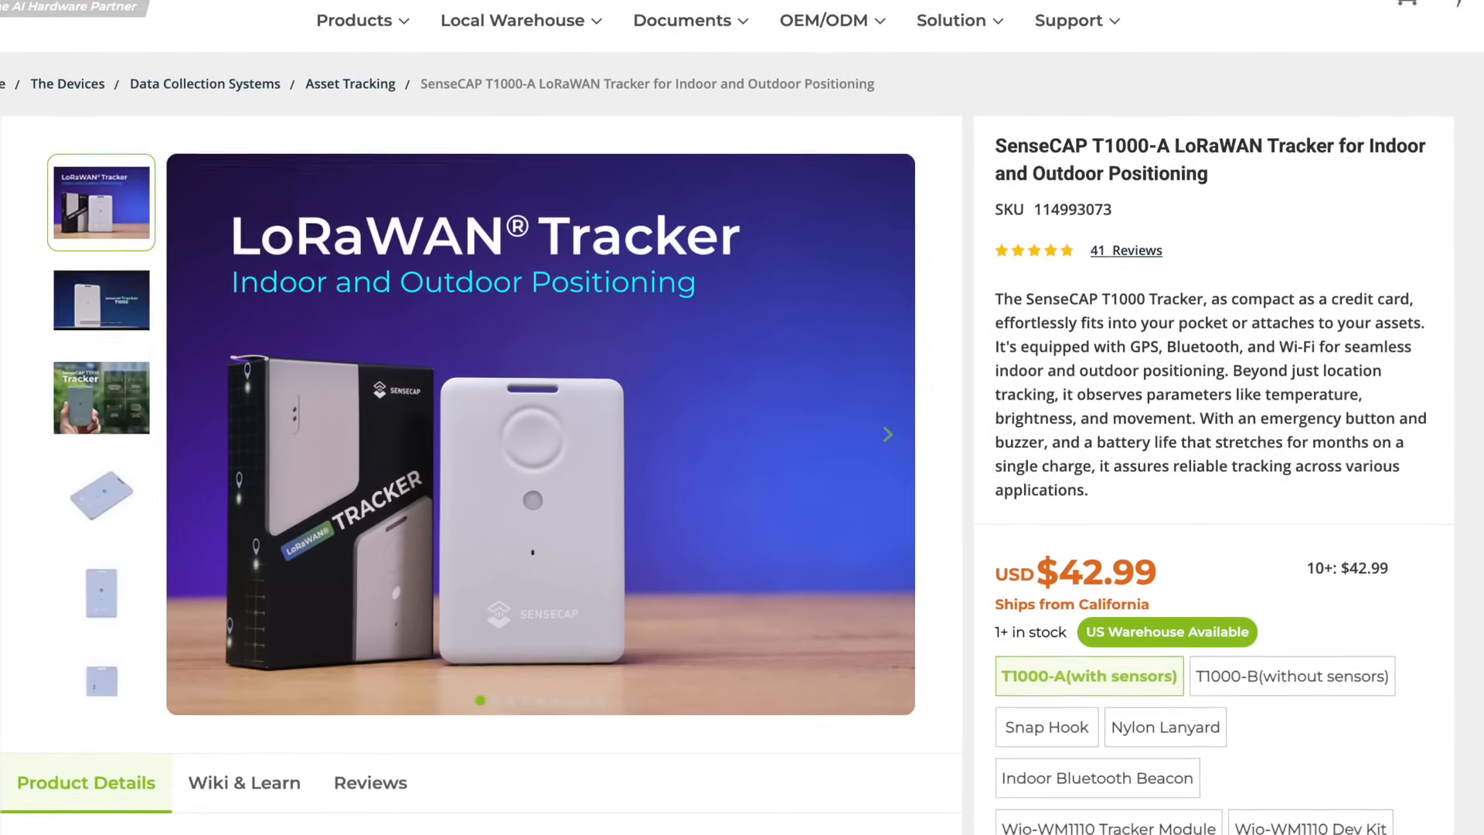
scroll("down", 3)
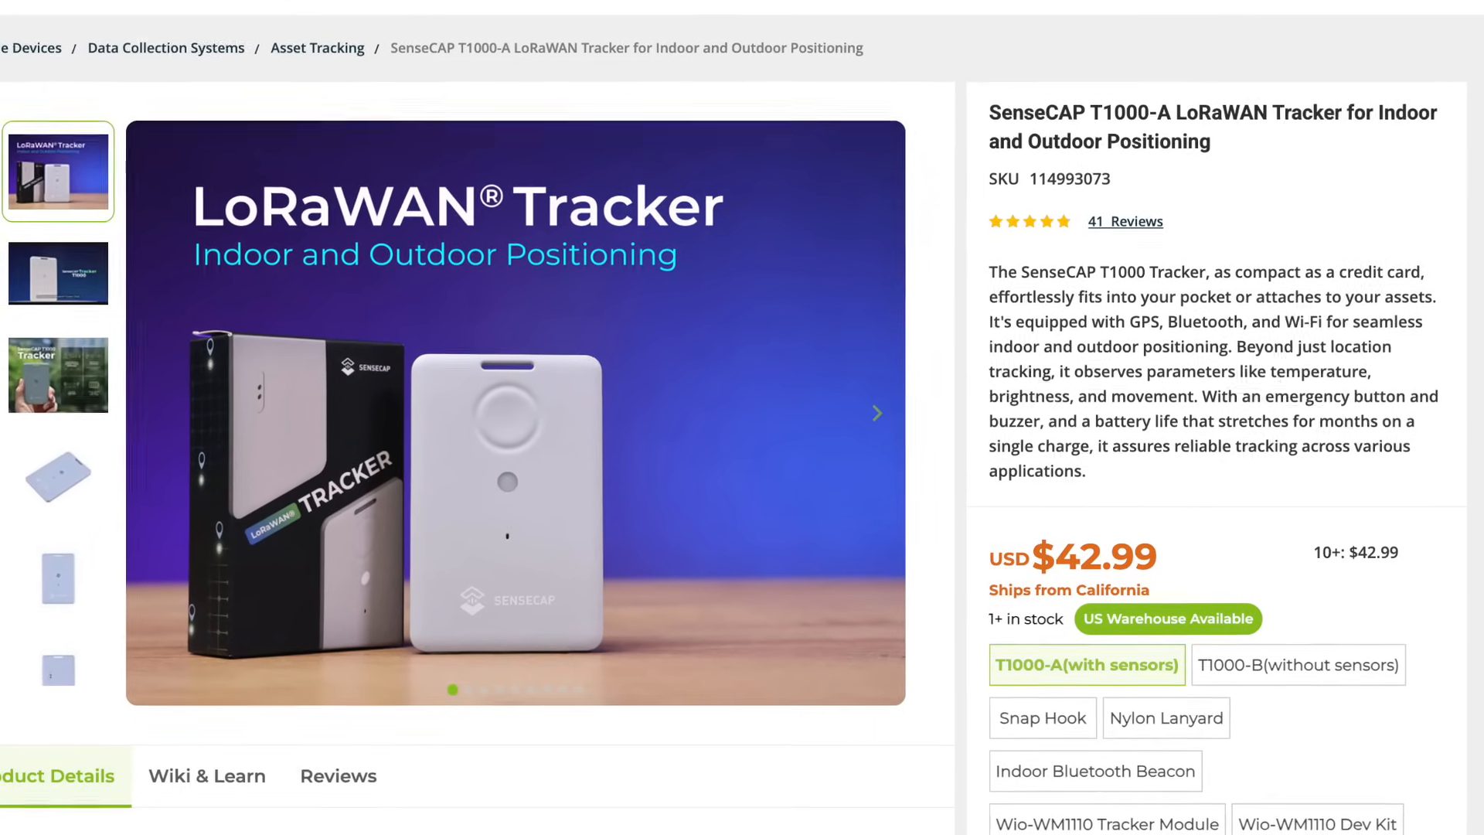
scroll("down", 3)
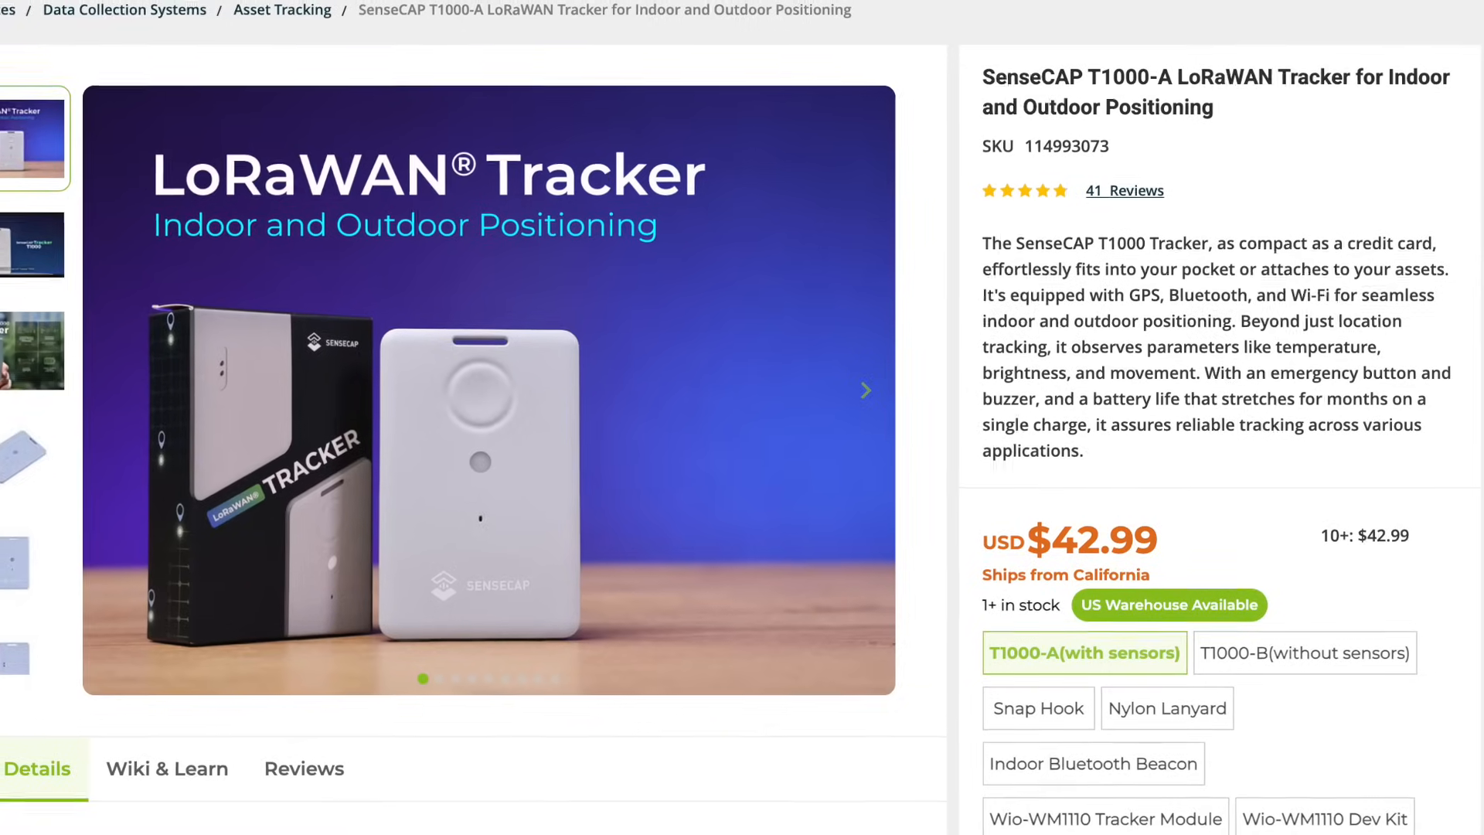
scroll("down", 3)
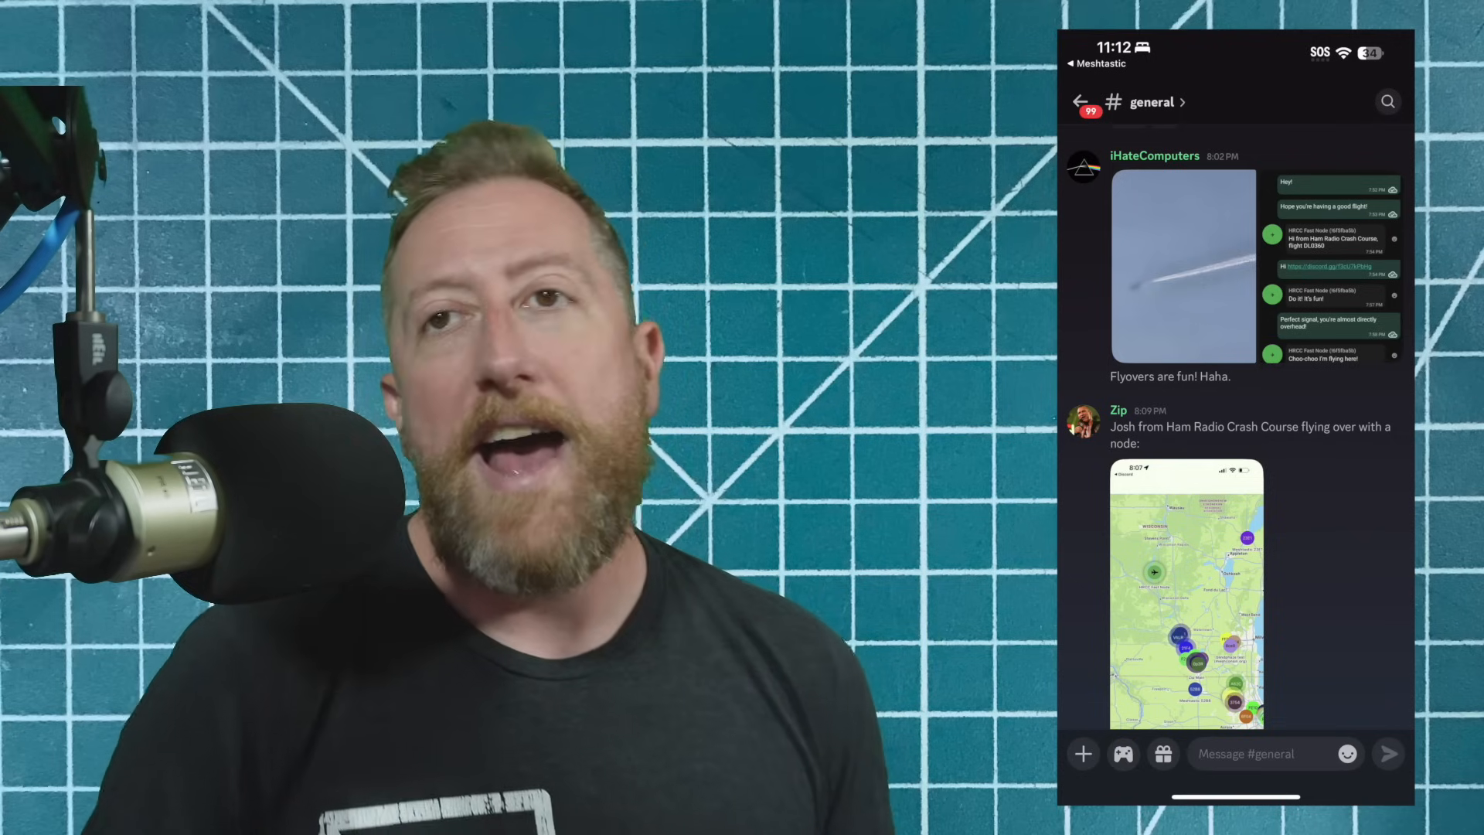
scroll("down", 3)
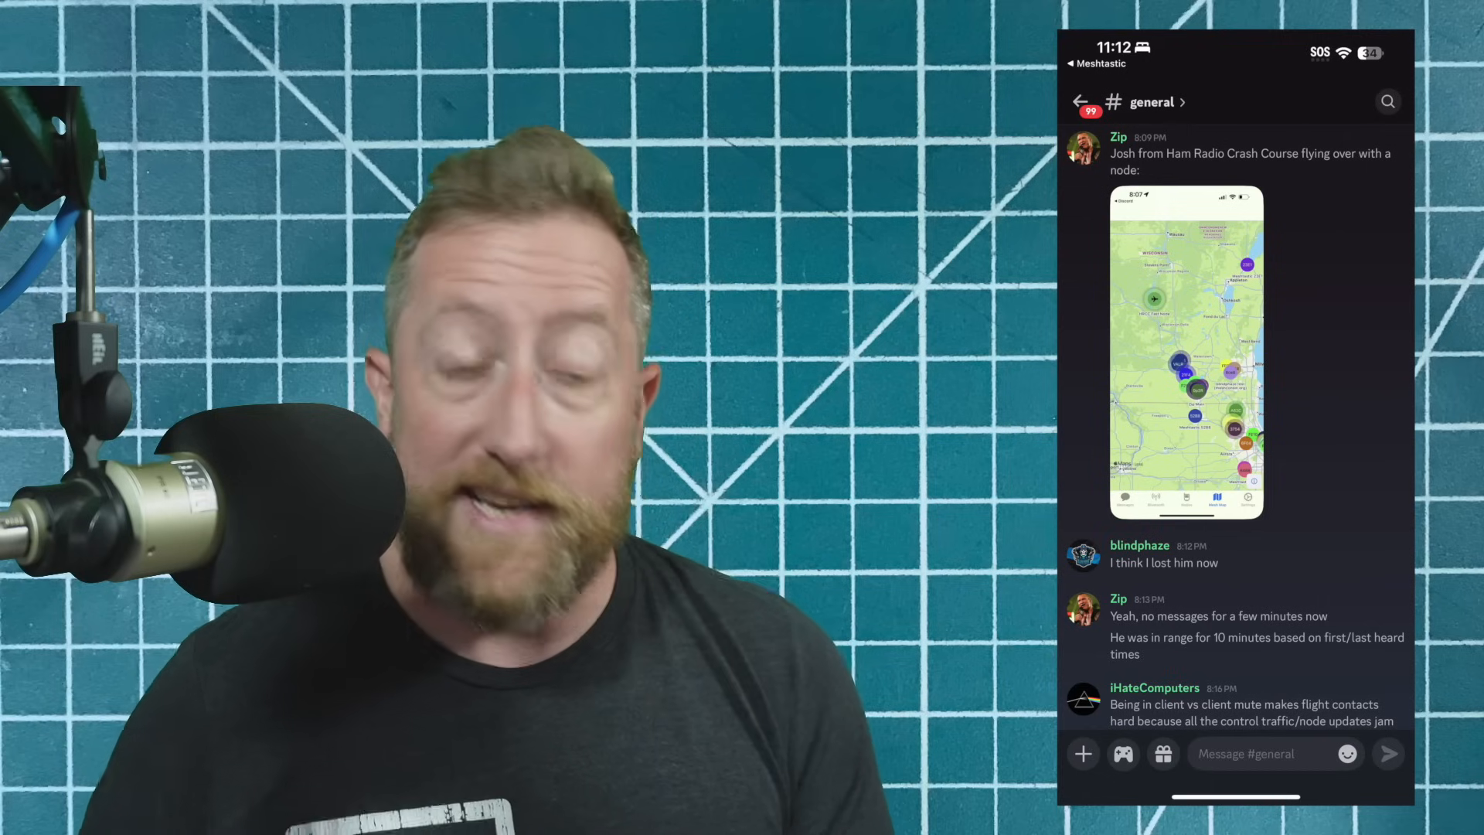
scroll("down", 3)
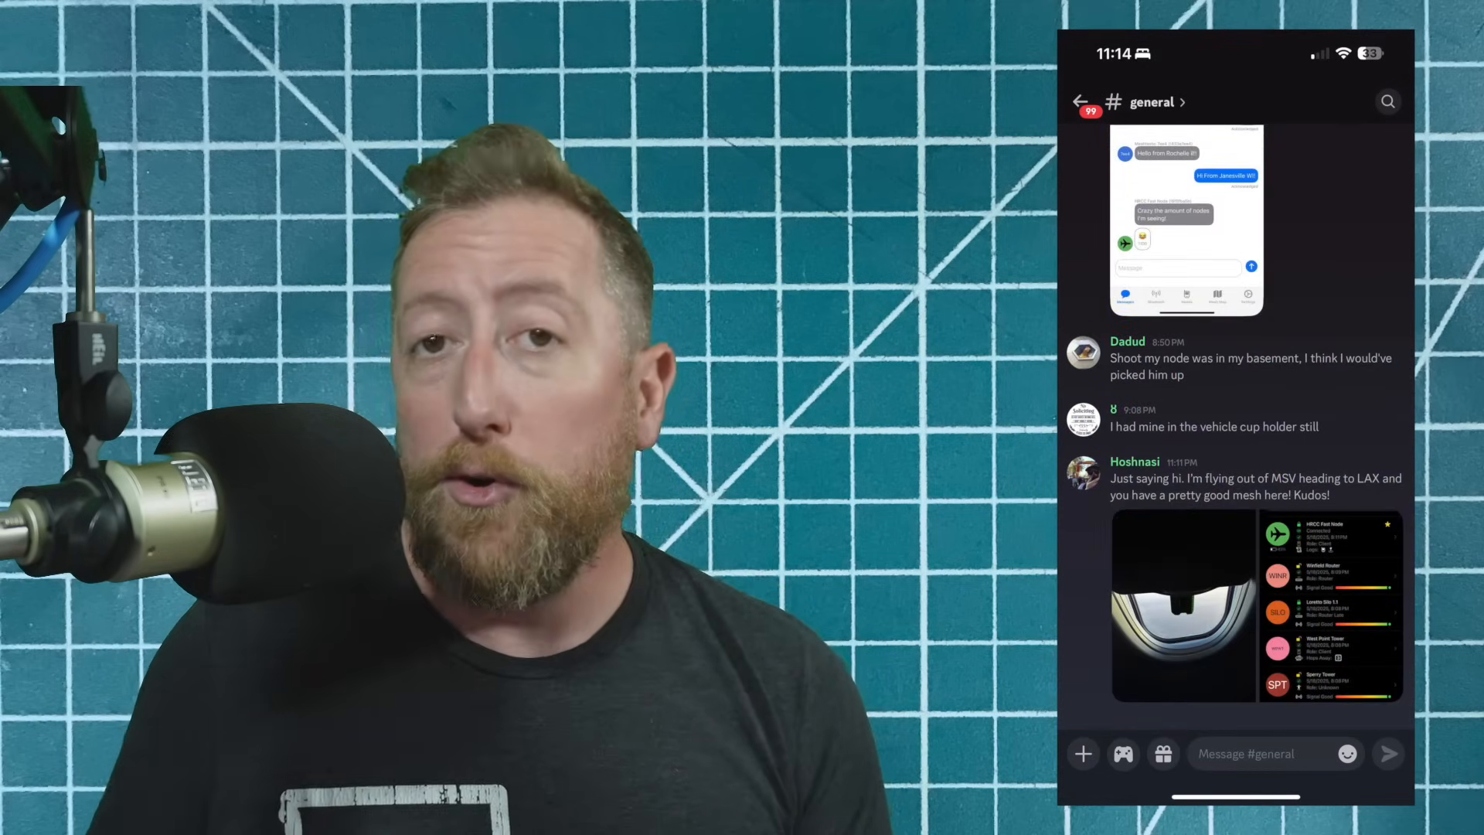
left_click(1307, 758)
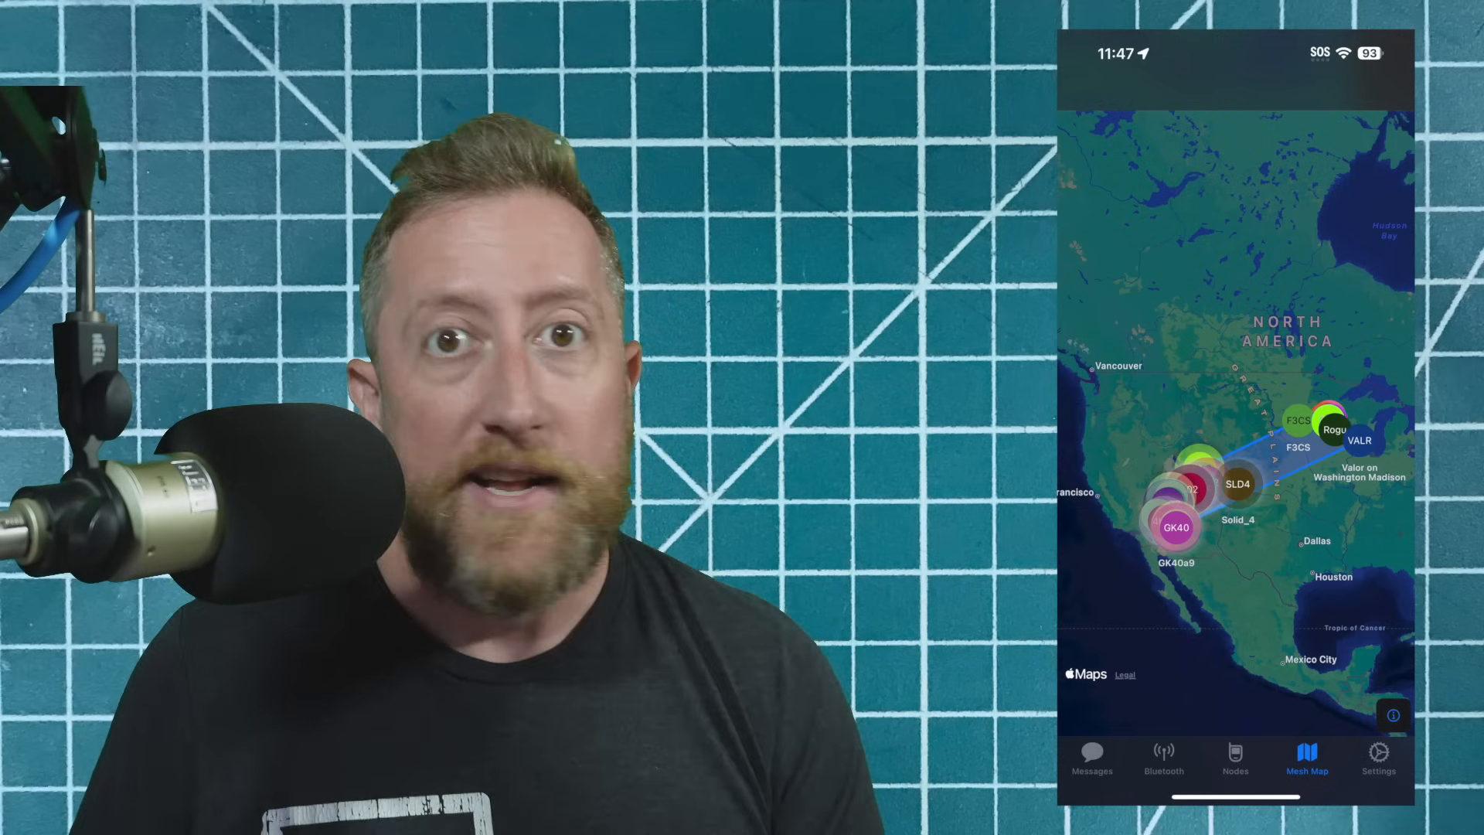
- Switch to the Mesh Map showing nodes spread across North America
left_click(1234, 757)
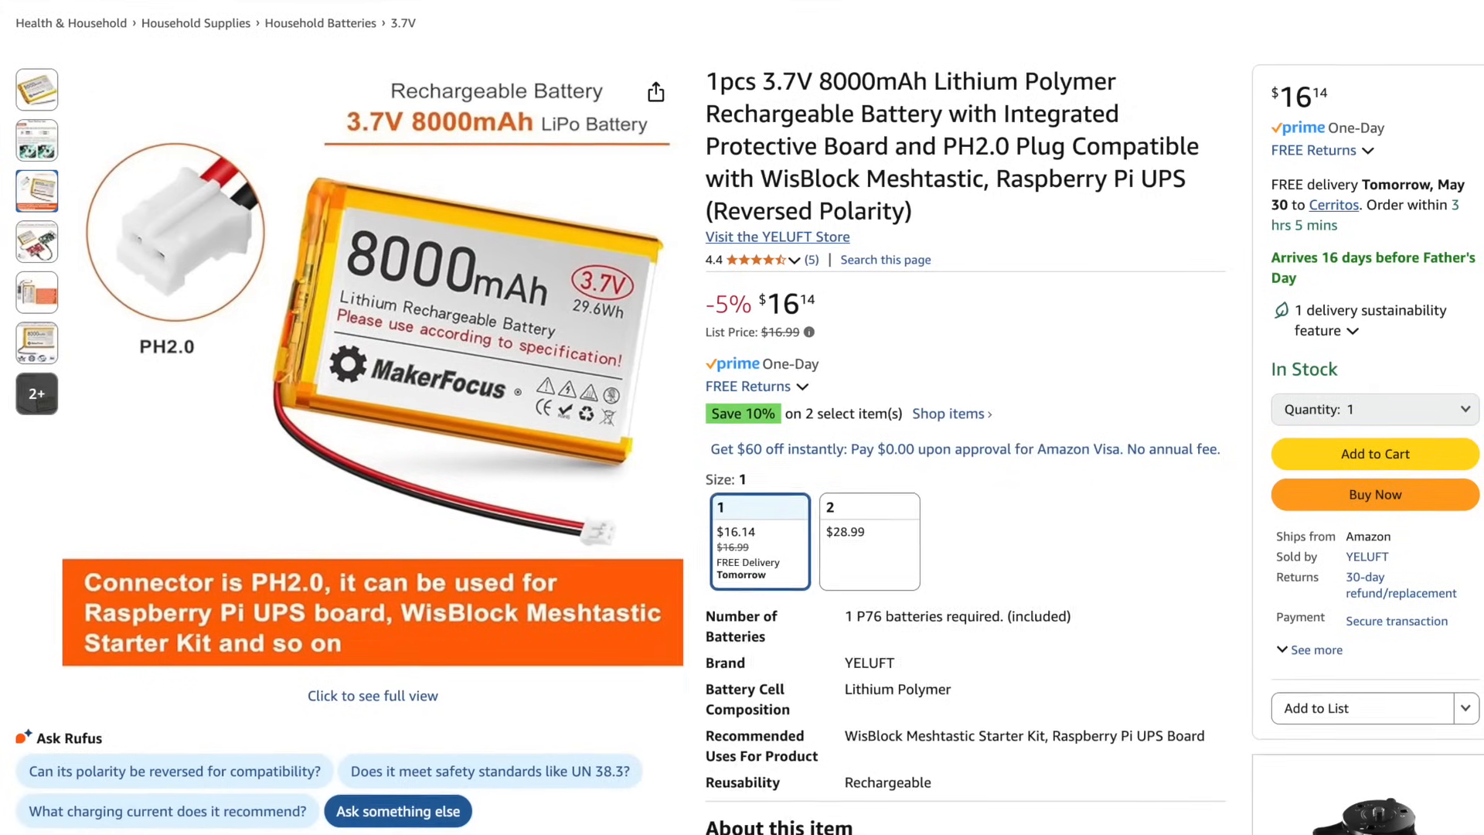
- Scroll the YELUFT 3.7V 8000mAh LiPo battery listing with PH2.0 plug
scroll("down", 3)
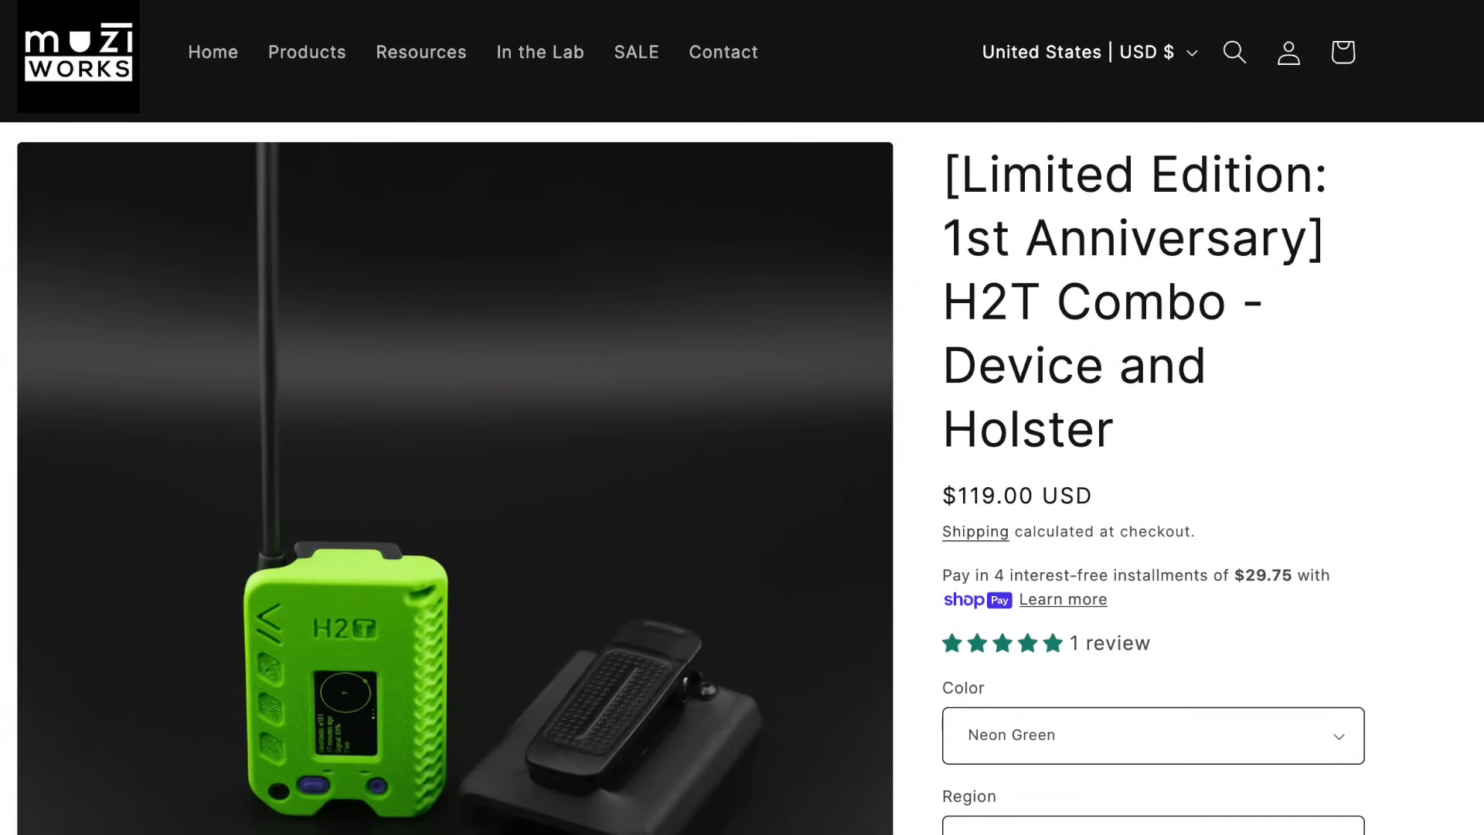
- Scroll the H2T Combo page to the Neon Green color and US/AU 915 MHz options
scroll("down", 3)
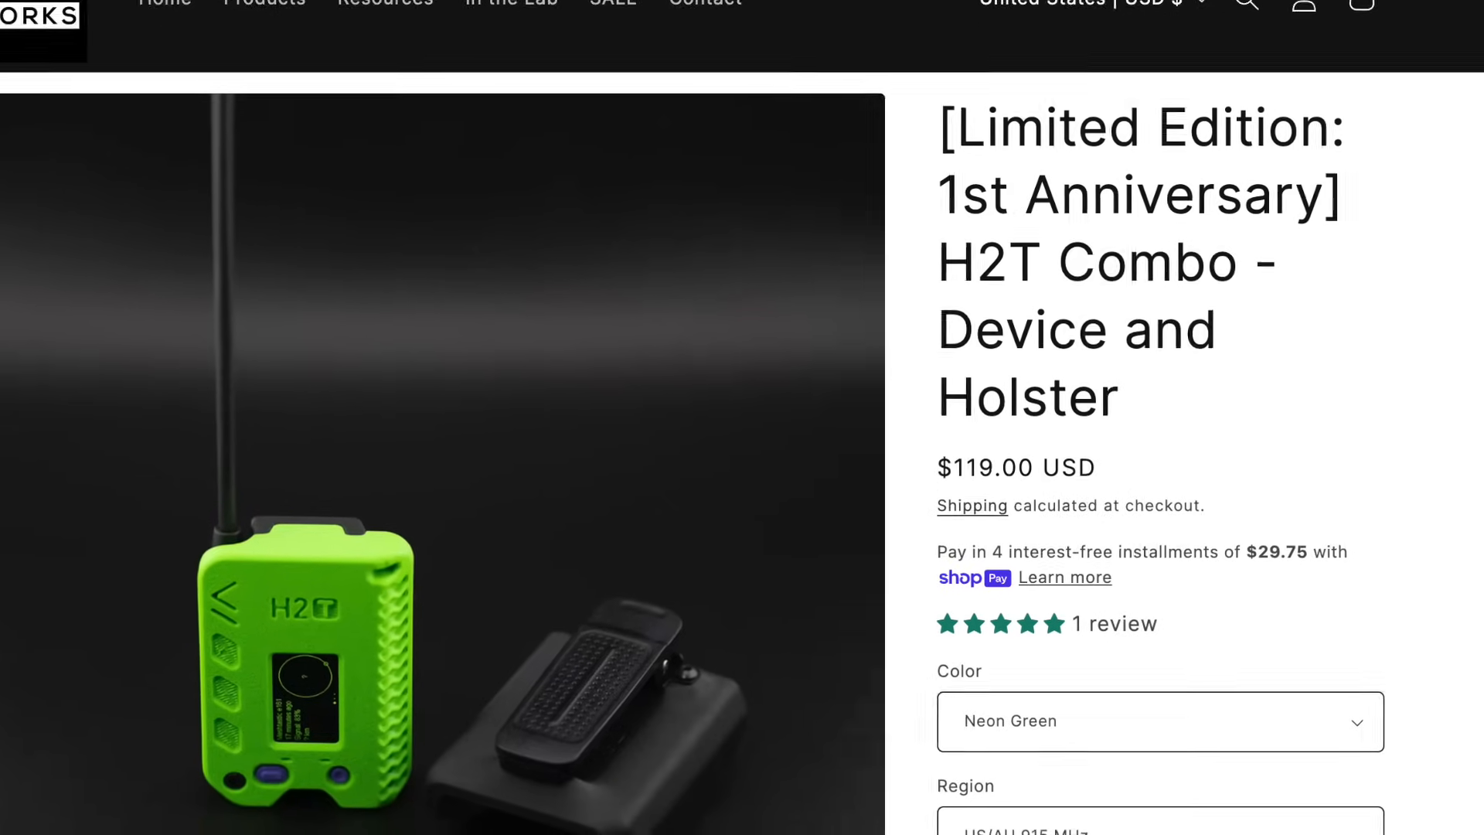